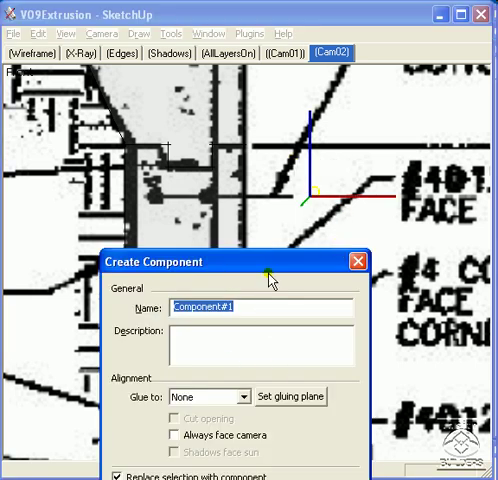
Step: Name the new component 'Rebar' and create it from the selected rebar lines
{"action": "type", "text": "Rebar"}
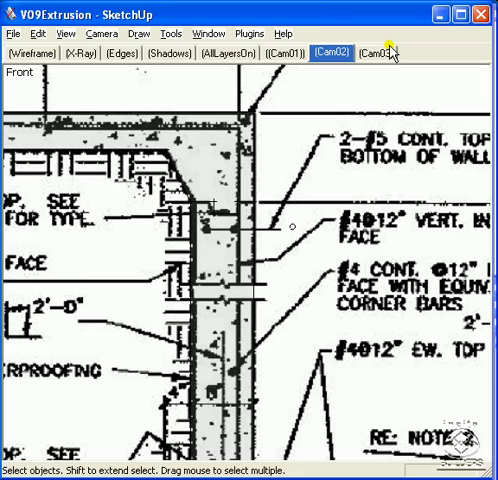
{"action": "left_click", "coordinate": [384, 56]}
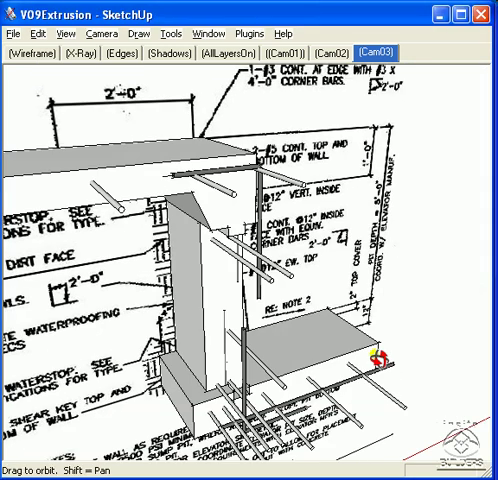
{"action": "scroll", "scroll_direction": "down", "scroll_amount": 3}
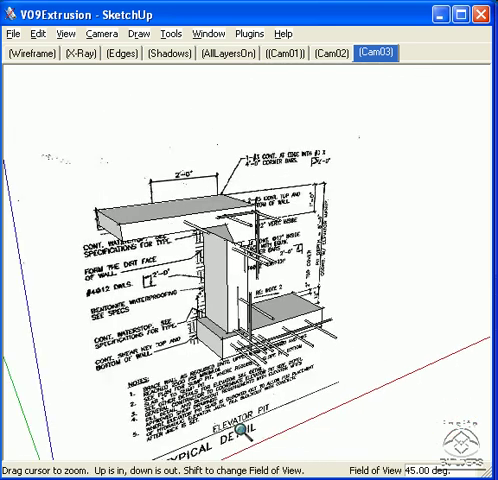